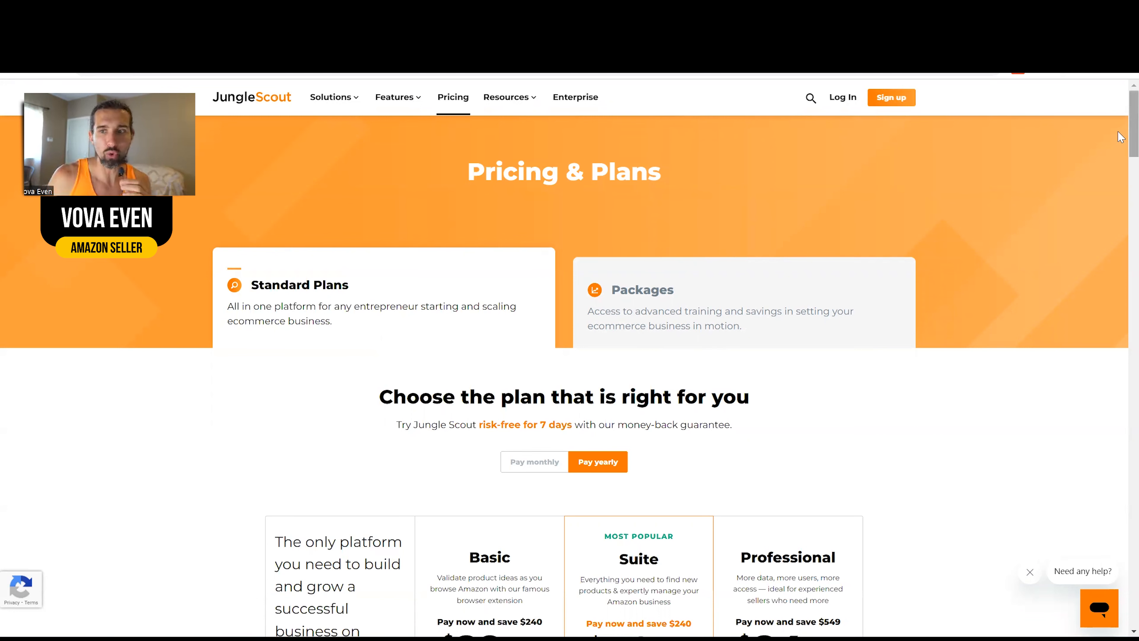
- Scroll to the yearly plan cards: Basic $29/mo, Suite $49/mo, Professional $84/mo with included seats
scroll("down", 3)
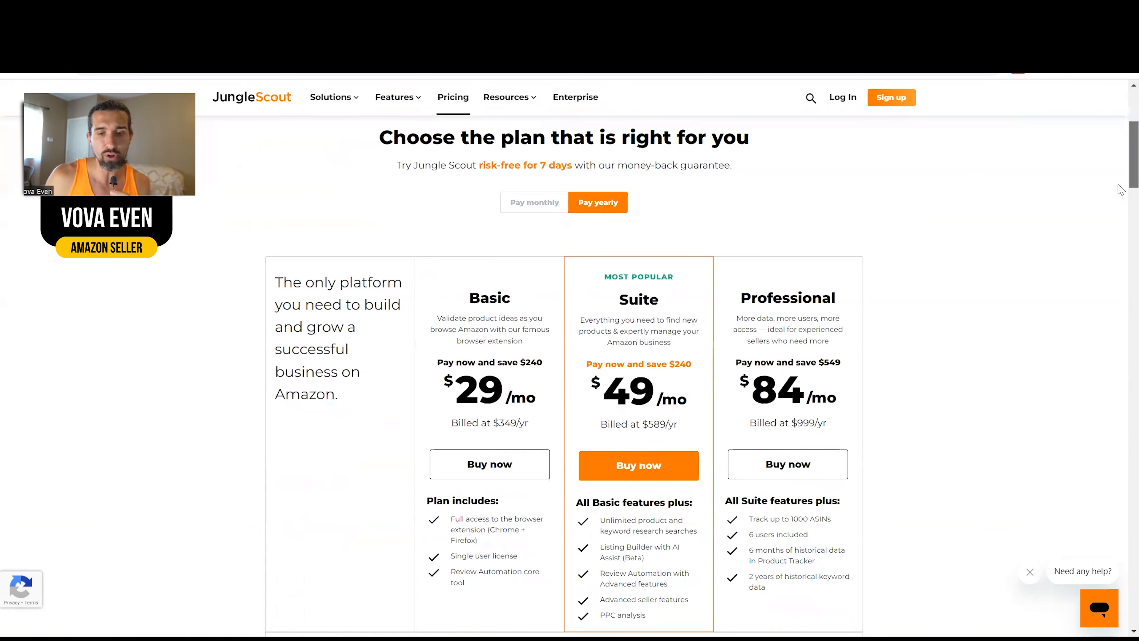
scroll("down", 3)
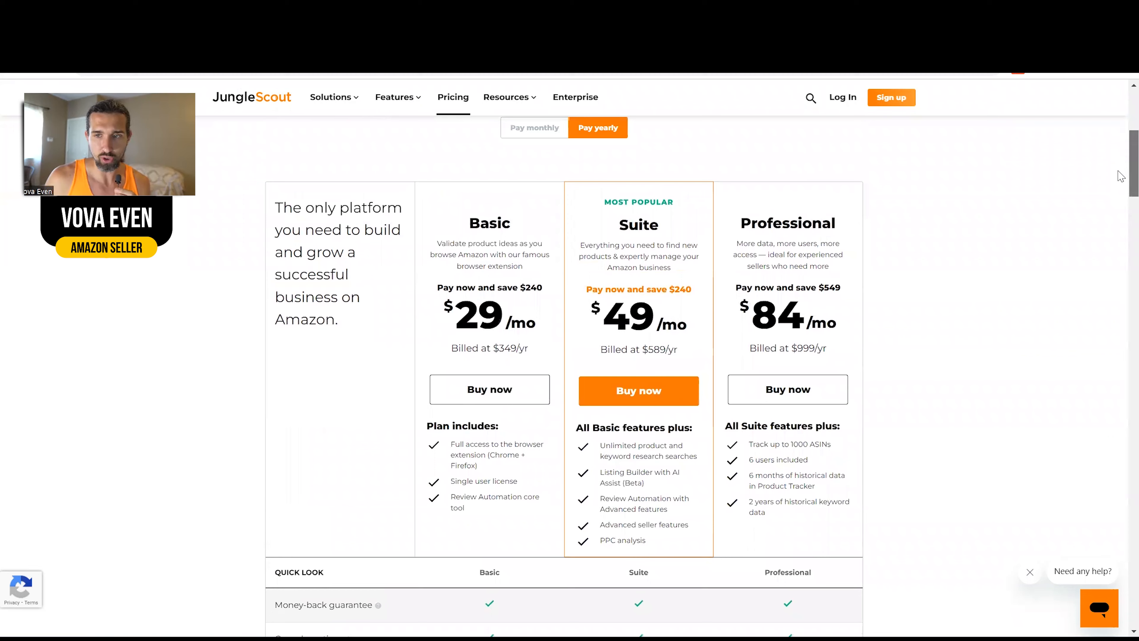
scroll("up", 3)
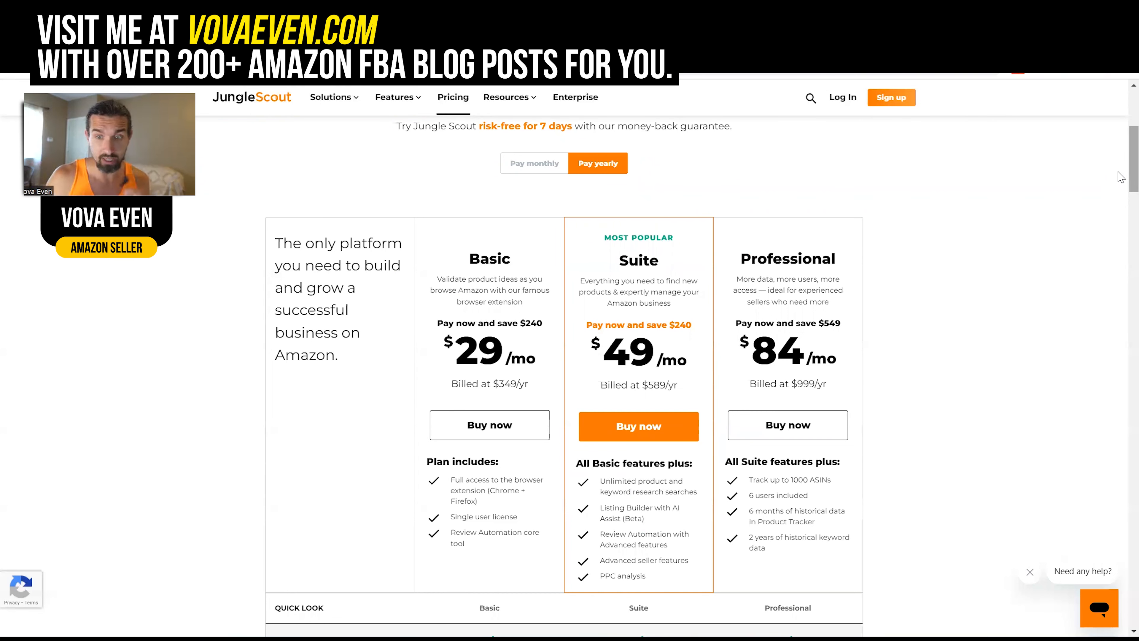
scroll("down", 3)
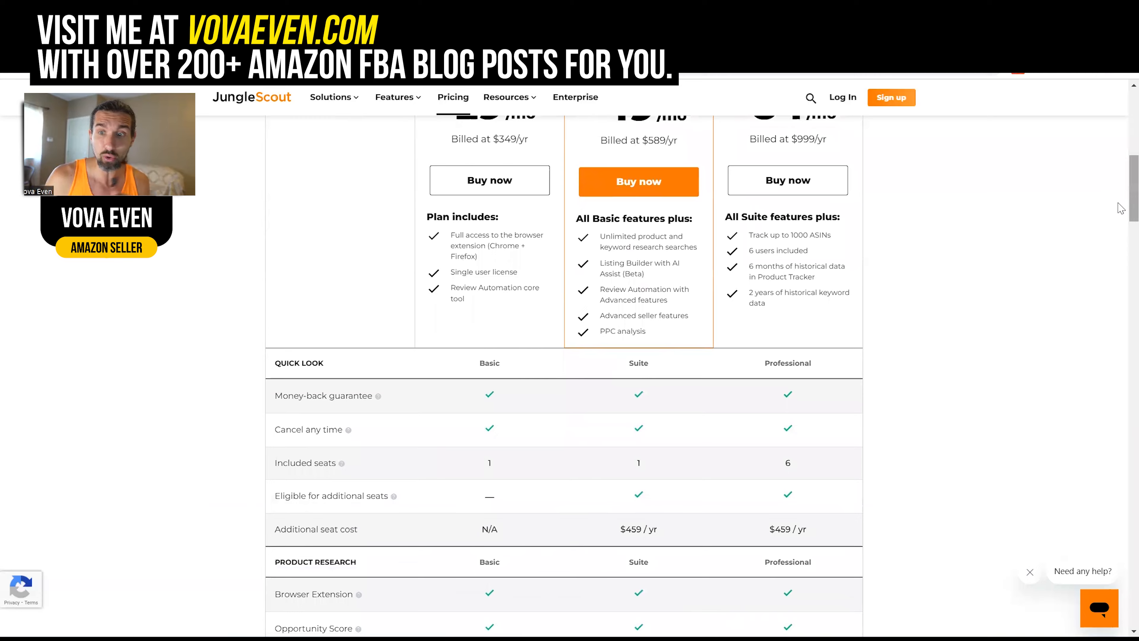
scroll("up", 3)
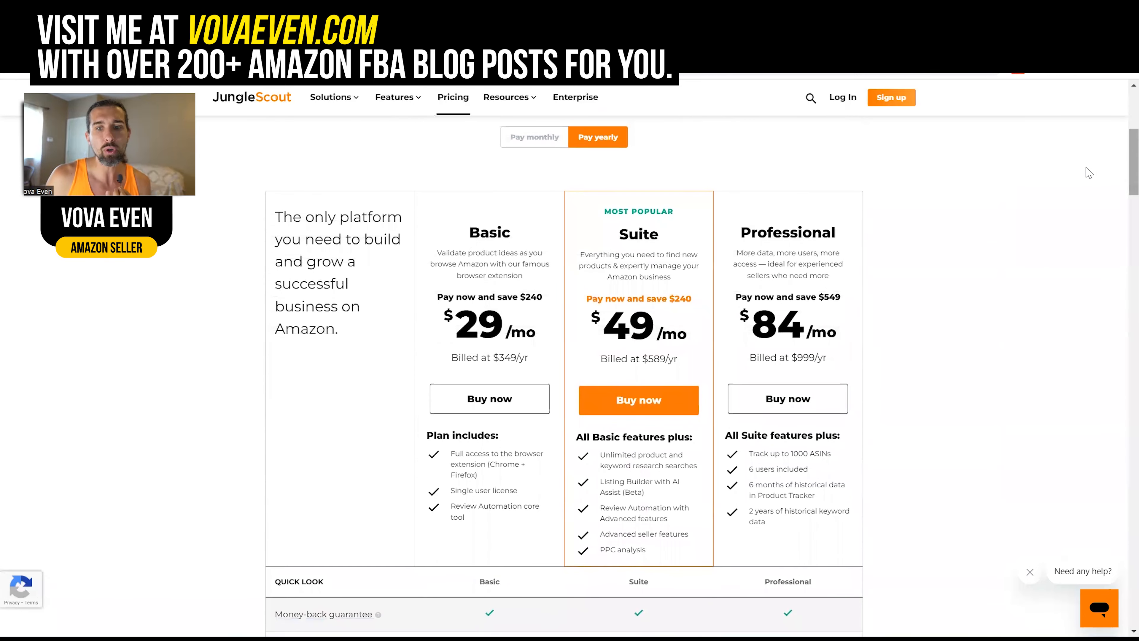
- Highlight Professional's '6 users included' and view monthly prices: Basic $49, Suite $69, Professional $129
scroll("down", 3)
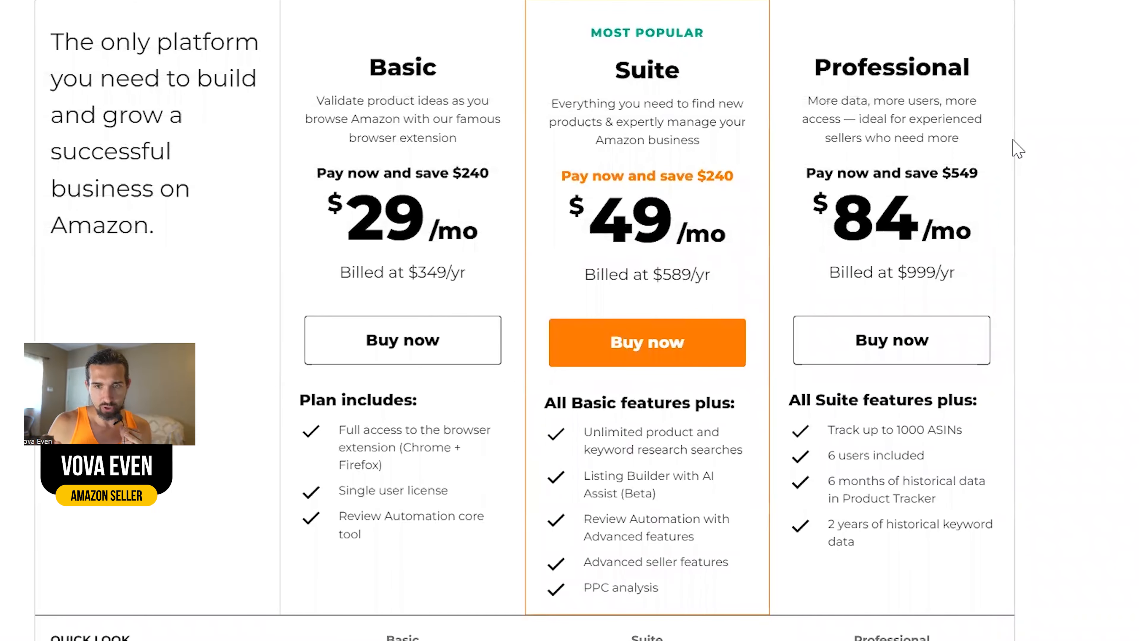
double_click(875, 455)
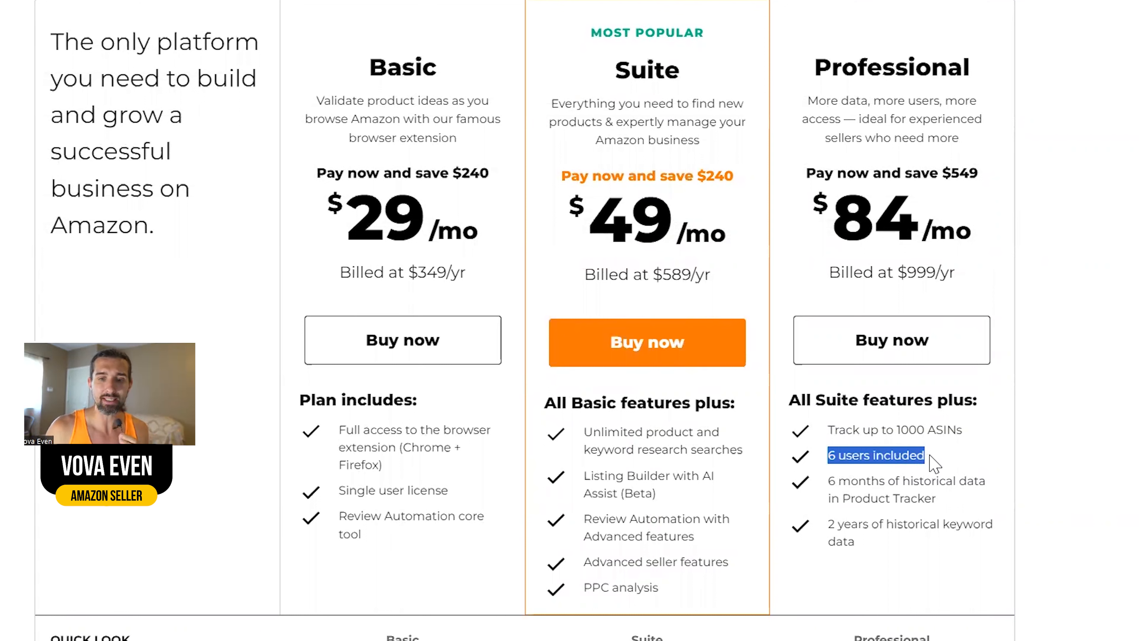
scroll("down", 3)
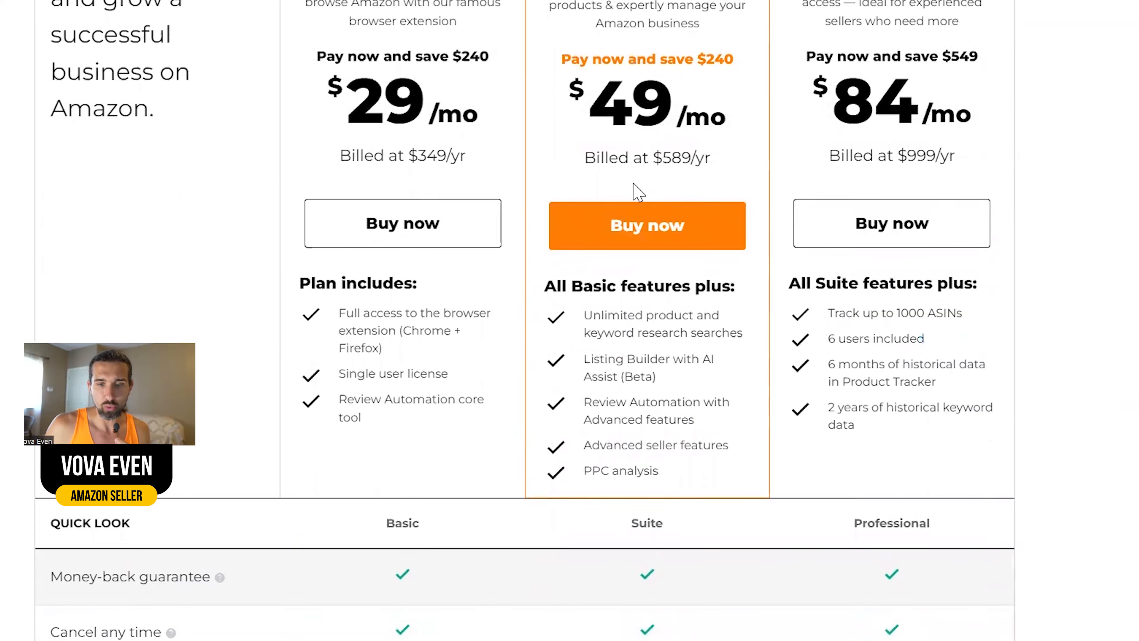
scroll("down", 3)
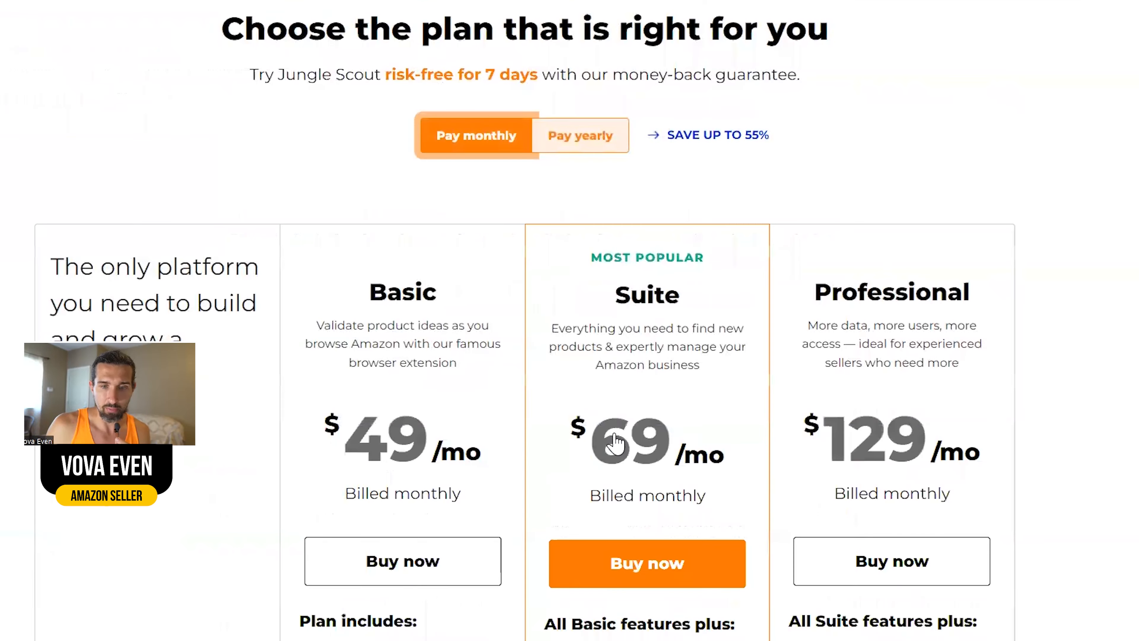
scroll("down", 3)
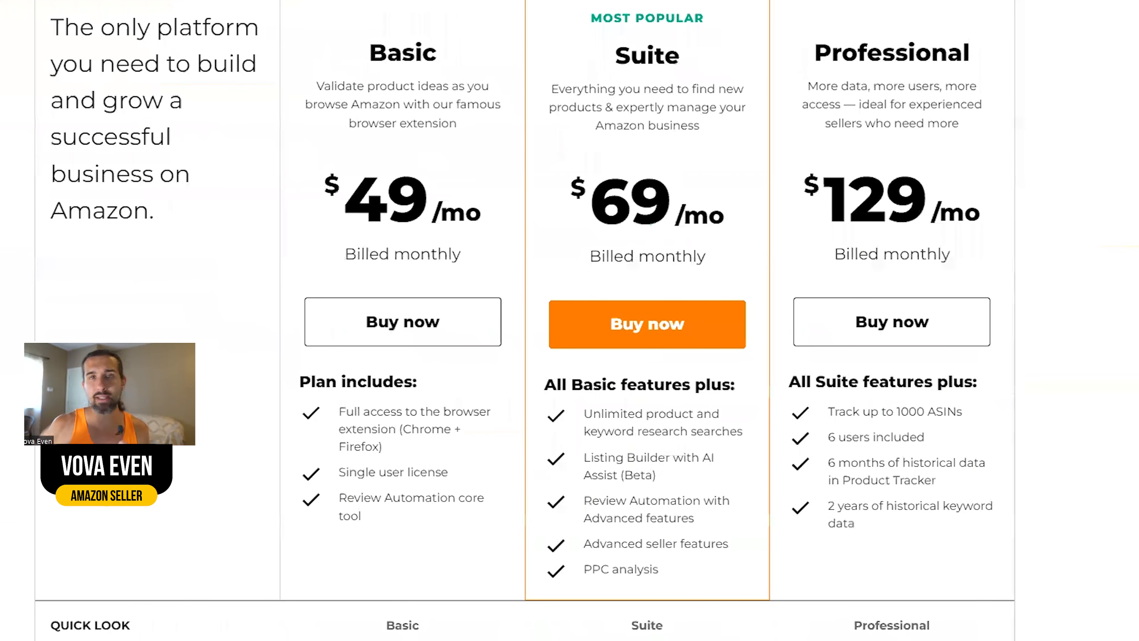
mouse_move(693, 66)
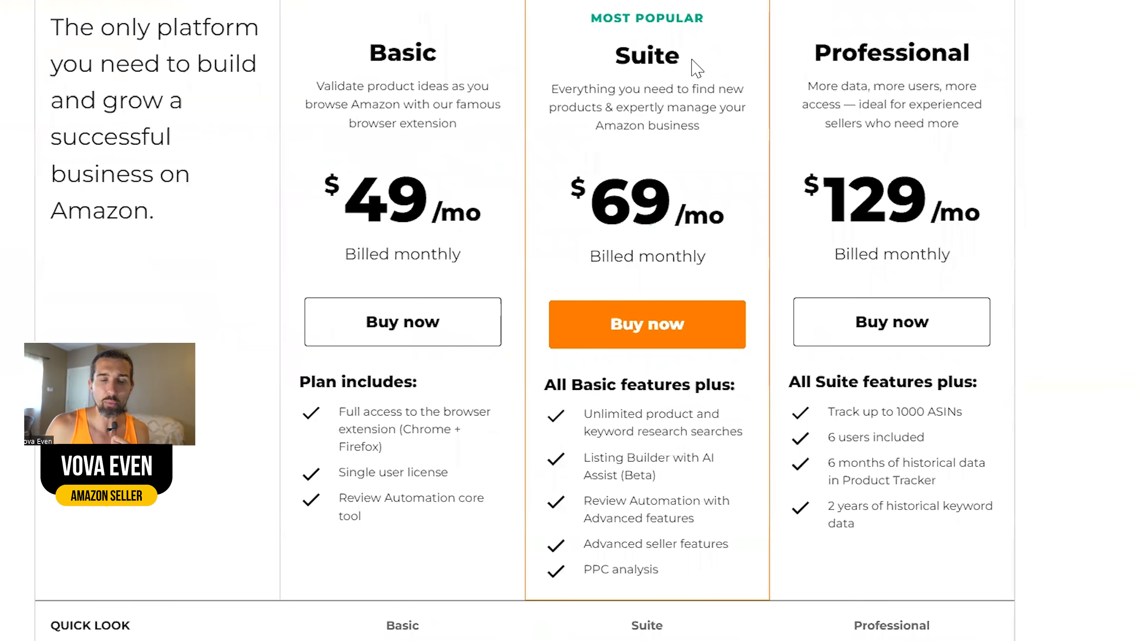
scroll("down", 3)
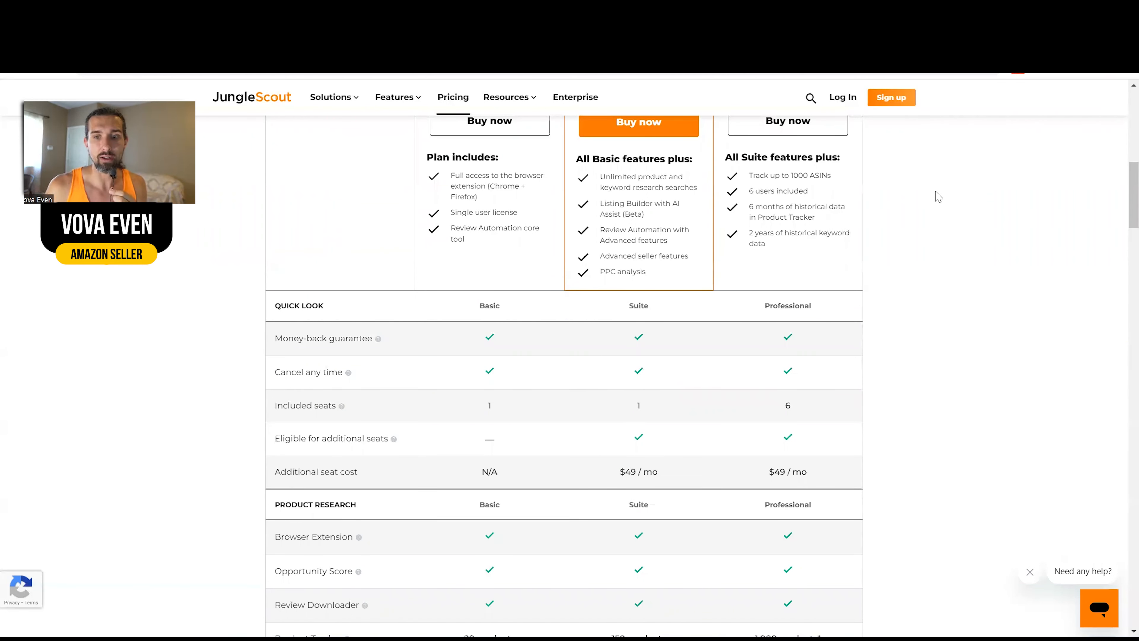
- Scroll past the Advanced Seller Features table to the 'Find the right plan for you' video section
scroll("down", 3)
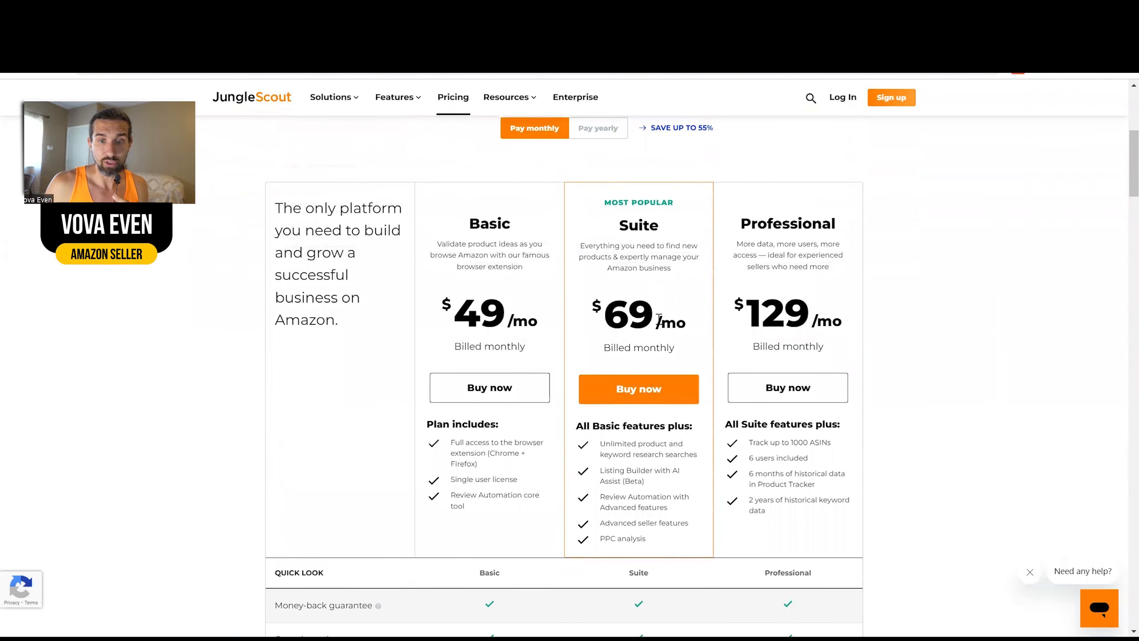
mouse_move(656, 321)
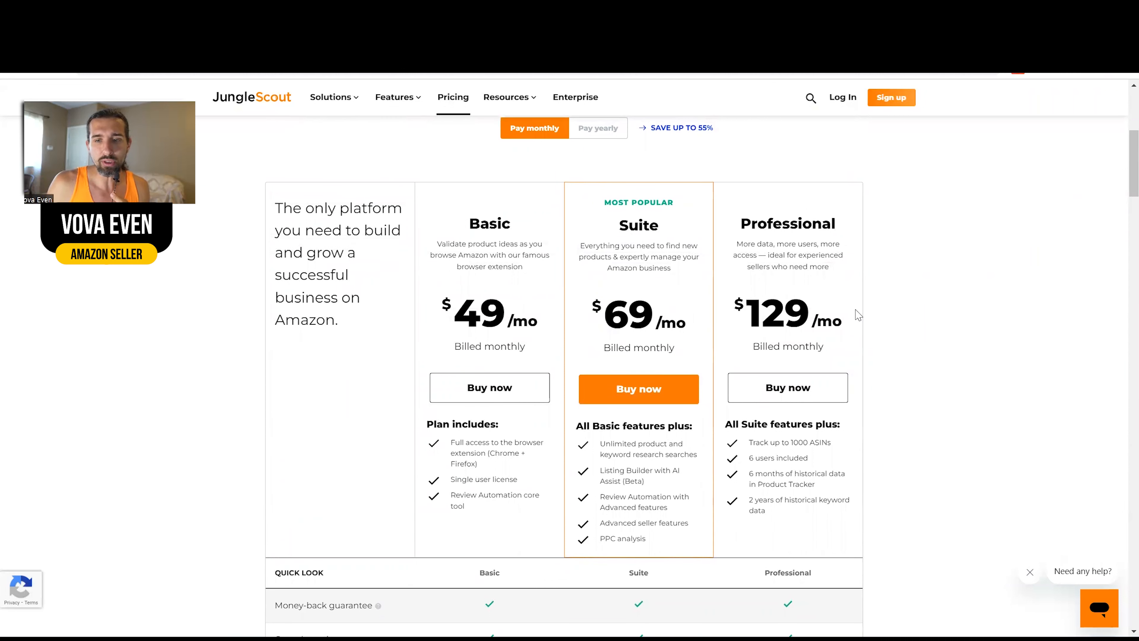
mouse_move(853, 315)
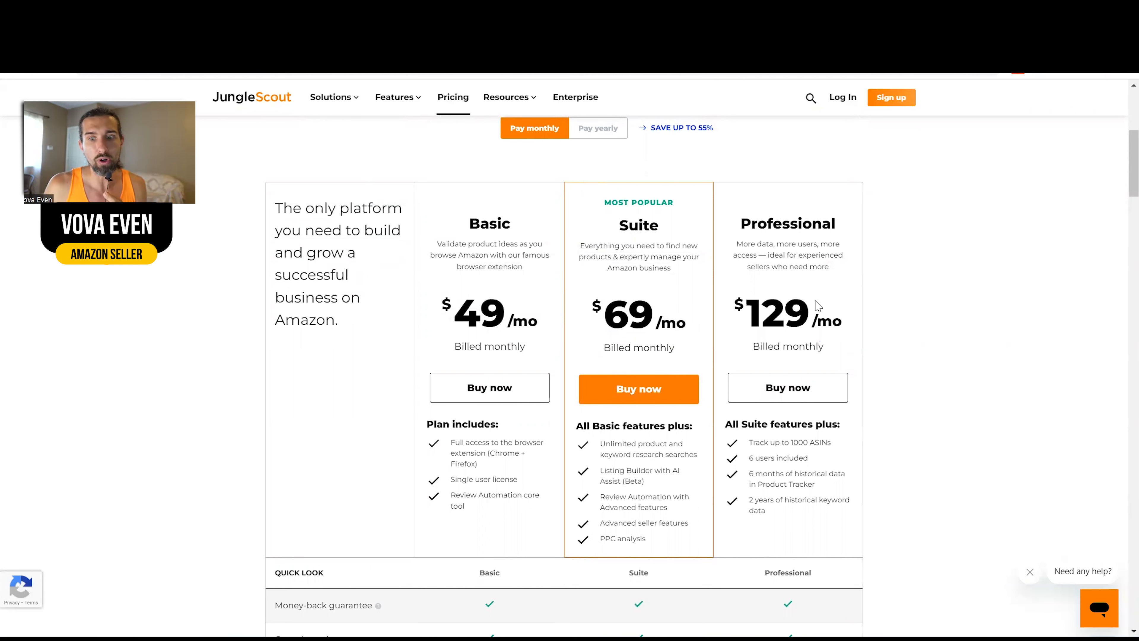
double_click(777, 457)
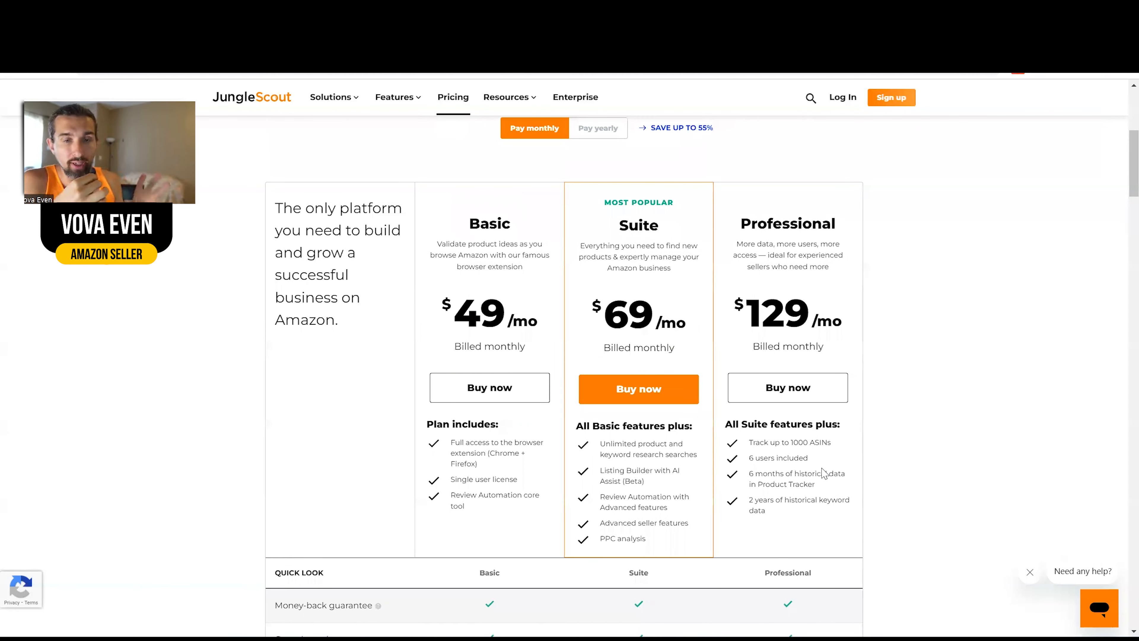
scroll("down", 3)
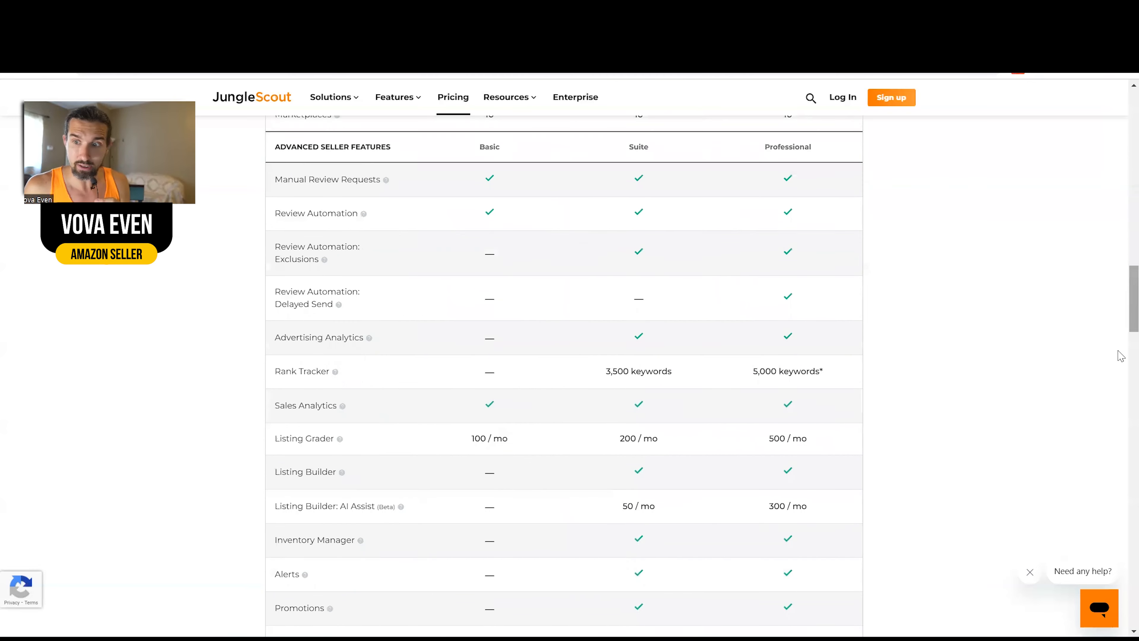
scroll("down", 3)
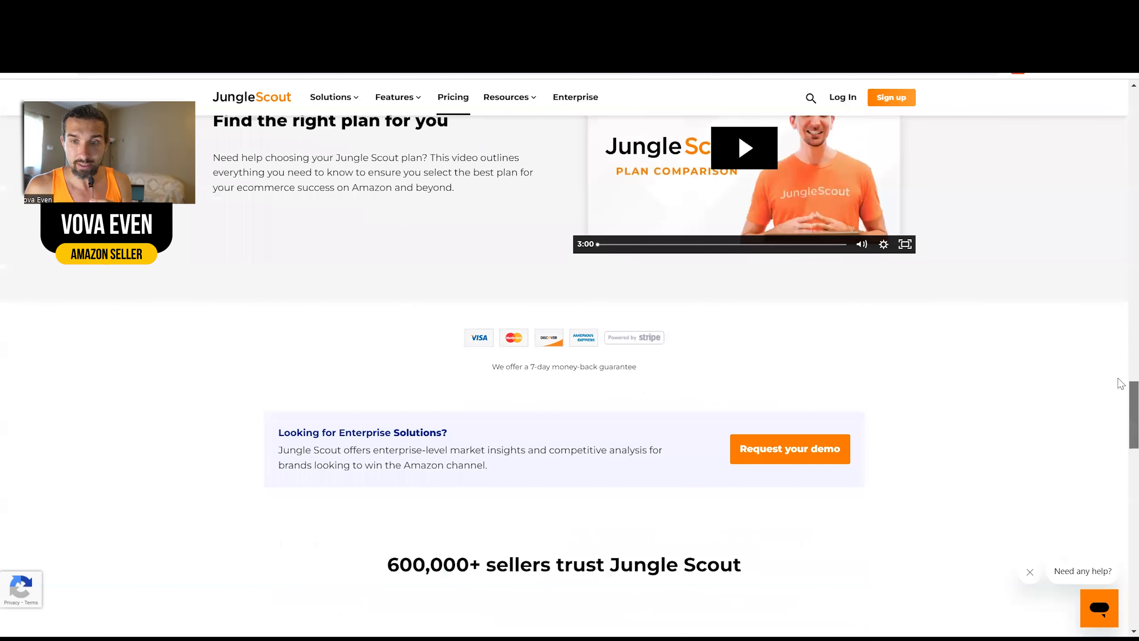
scroll("up", 3)
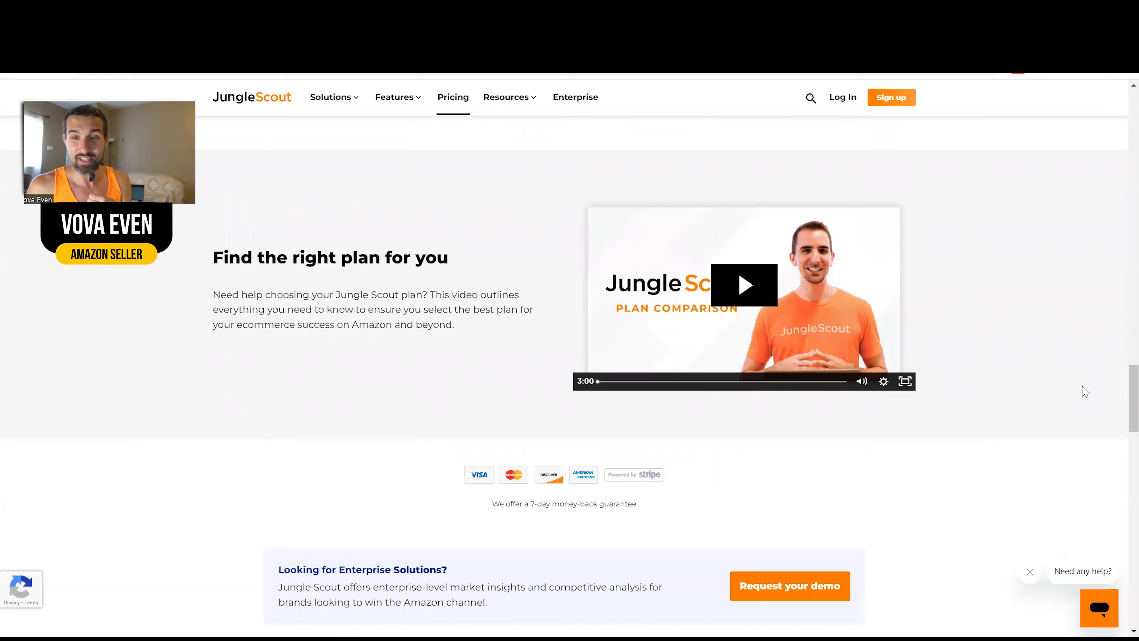